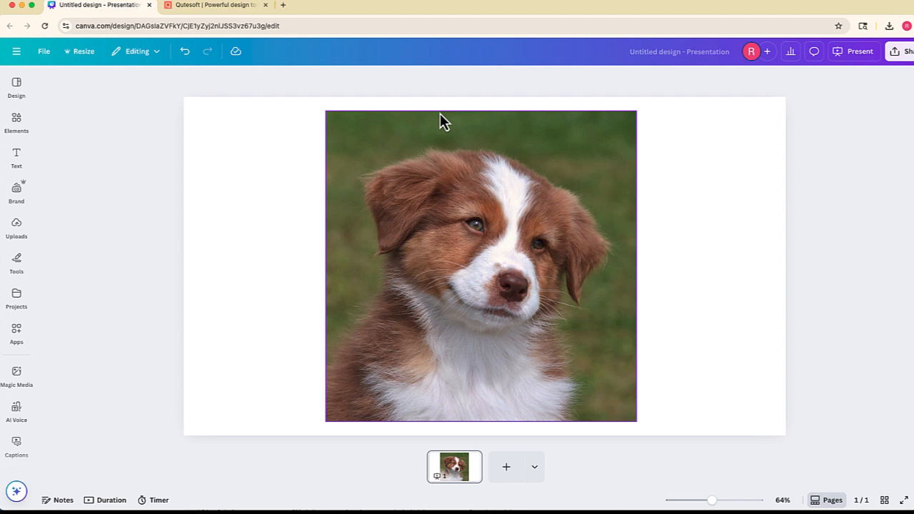
Select the puppy photo page and open the Apps library from the sidebar
click(221, 196)
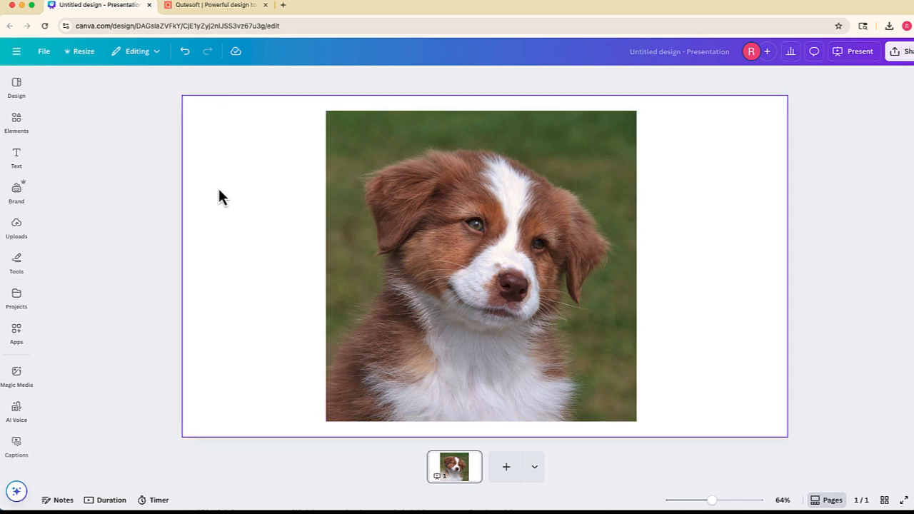
mouse_move(321, 176)
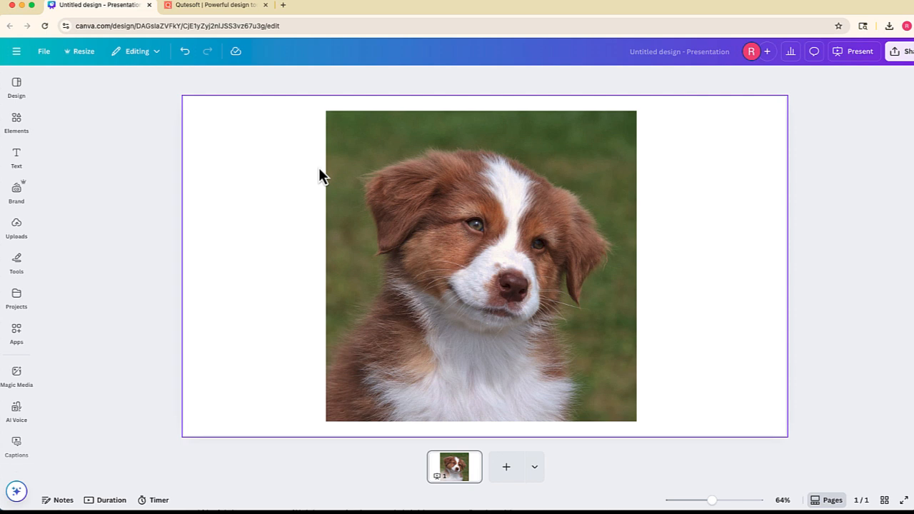
mouse_move(237, 200)
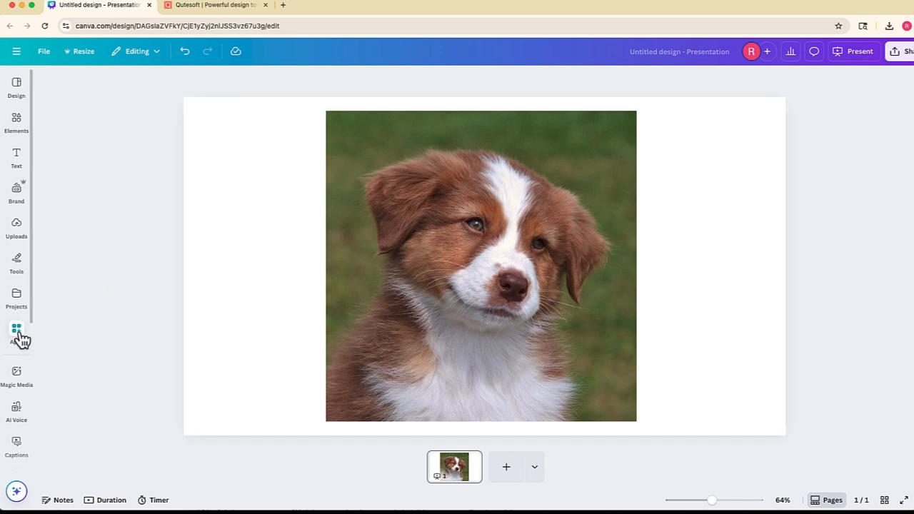
click(17, 332)
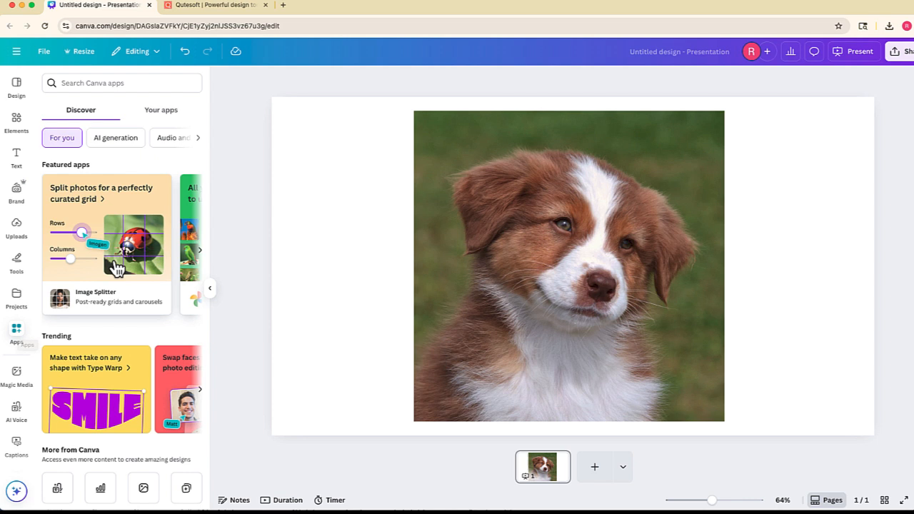
mouse_move(107, 304)
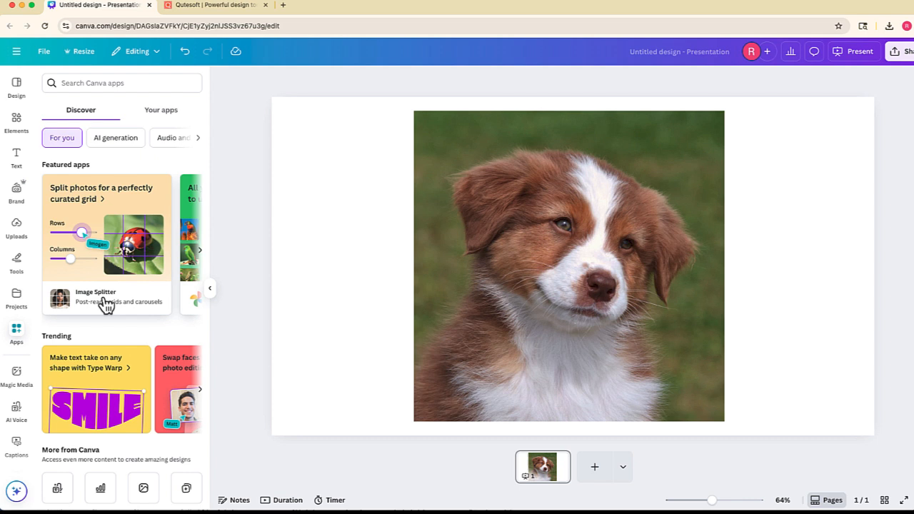
mouse_move(236, 96)
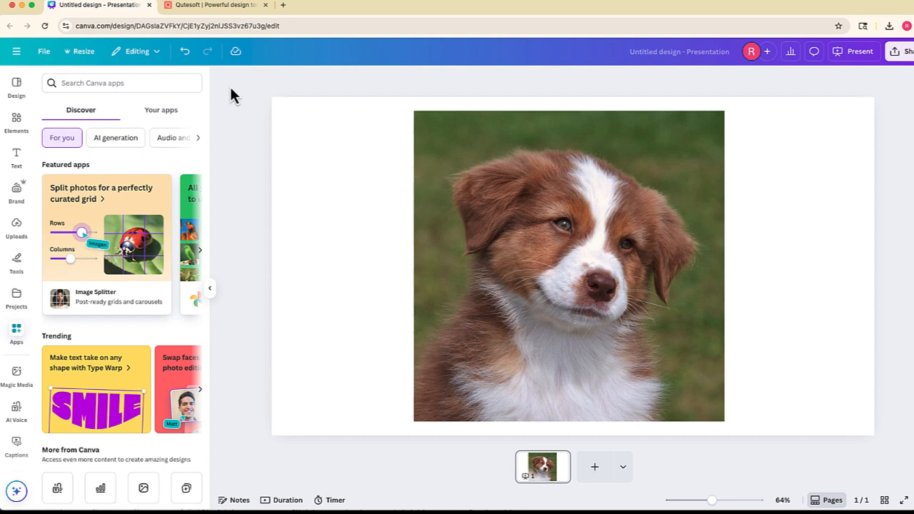
Switch to the Qutesoft website tab to find Image Splitter
click(215, 5)
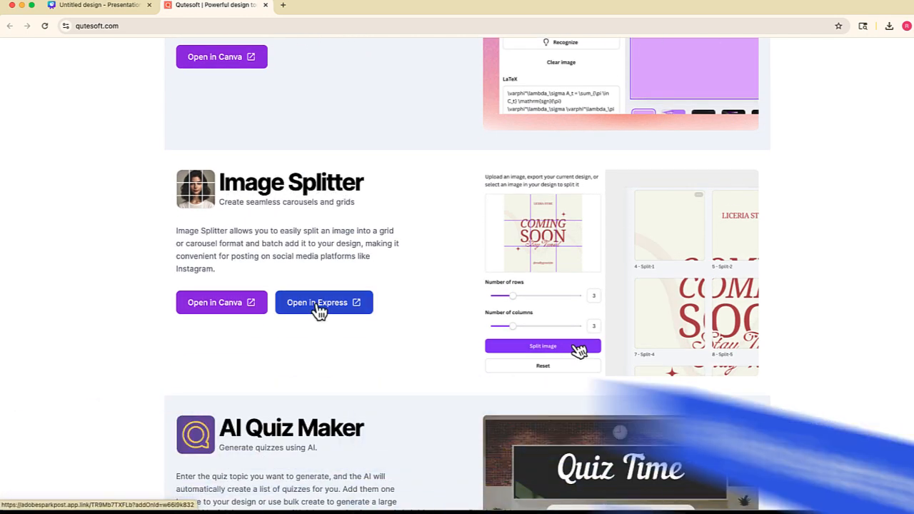
mouse_move(222, 303)
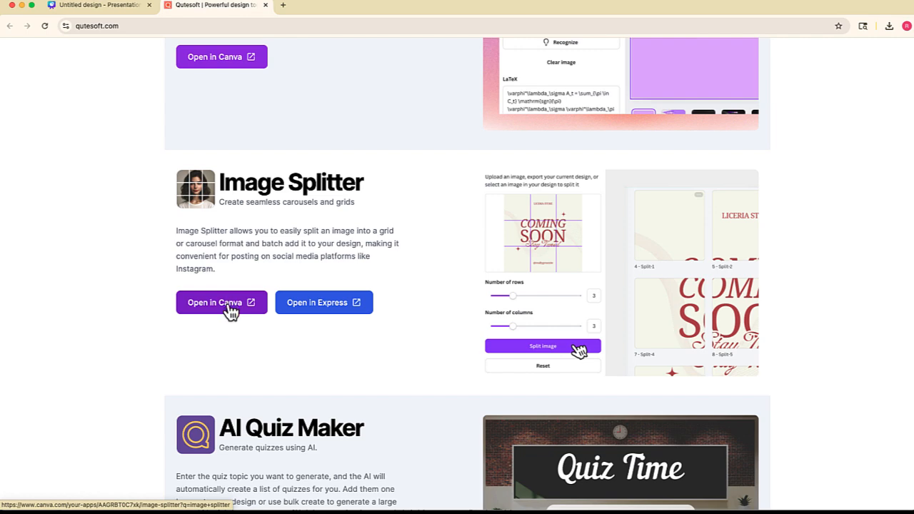
mouse_move(240, 313)
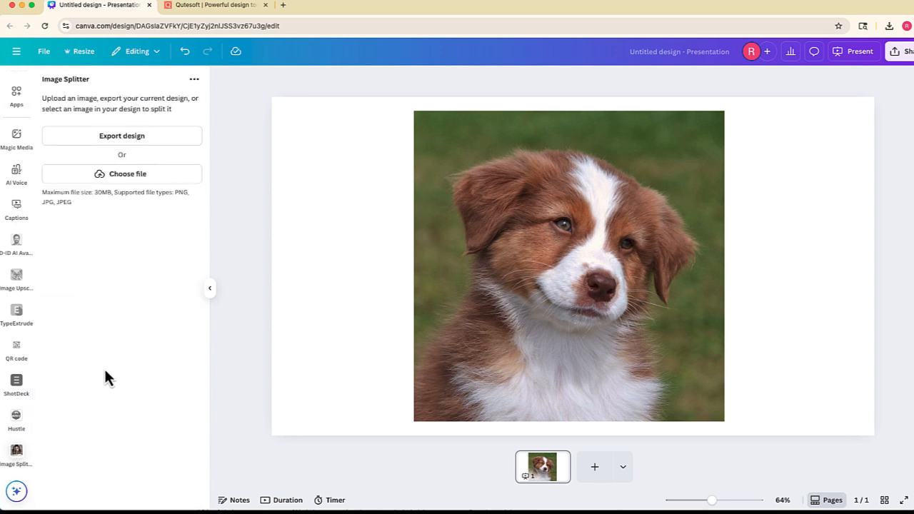
mouse_move(120, 348)
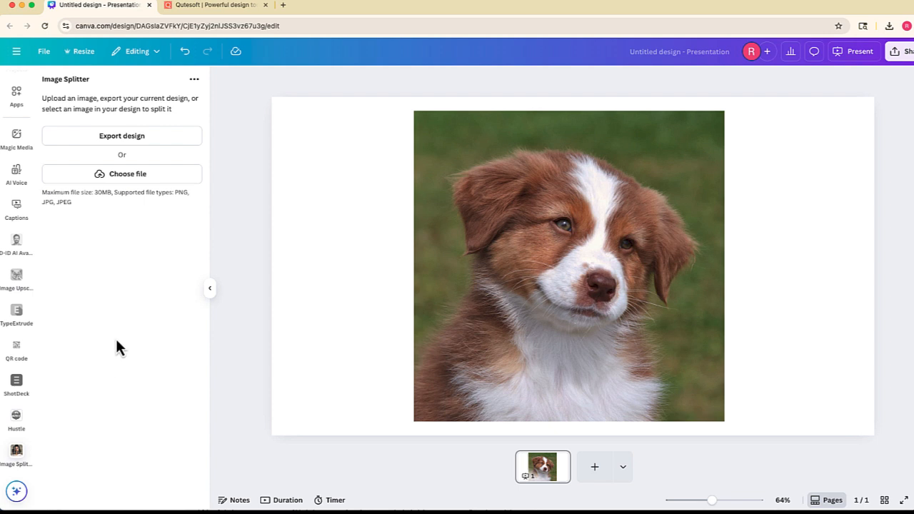
Pick the puppy photo on the canvas to load it into Image Splitter
click(568, 265)
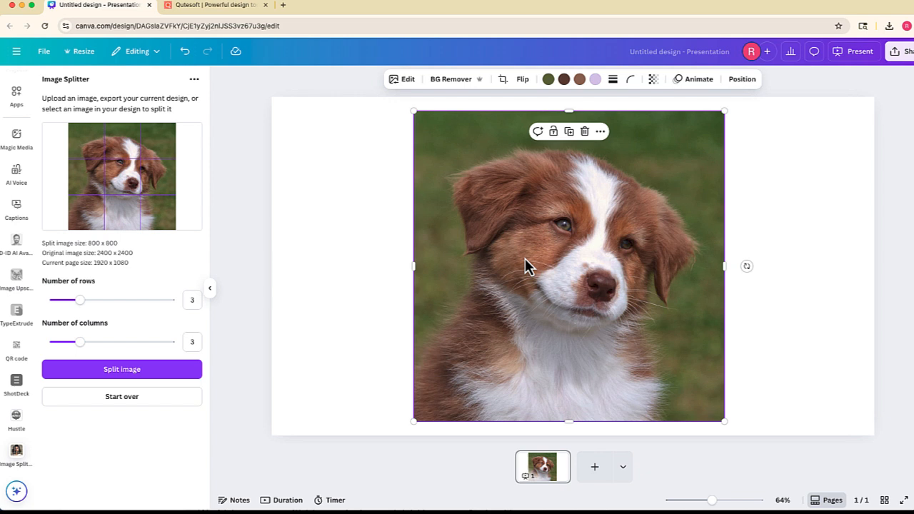
Set Image Splitter to 6 rows with 3 columns and split the photo
drag(79, 299, 105, 300)
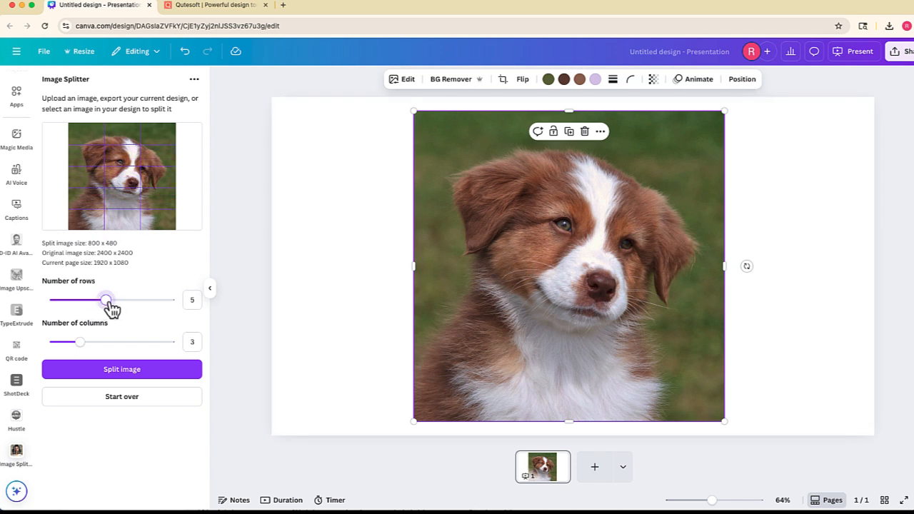
drag(106, 300, 119, 299)
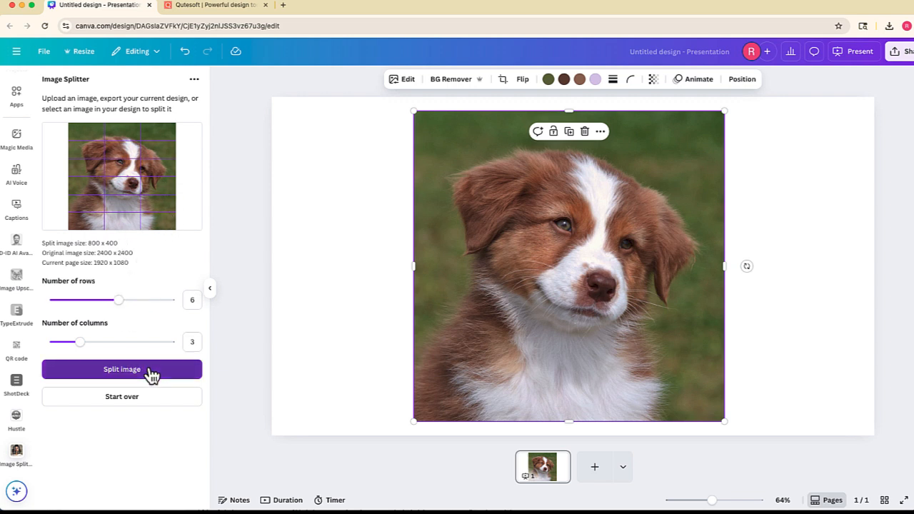
click(121, 370)
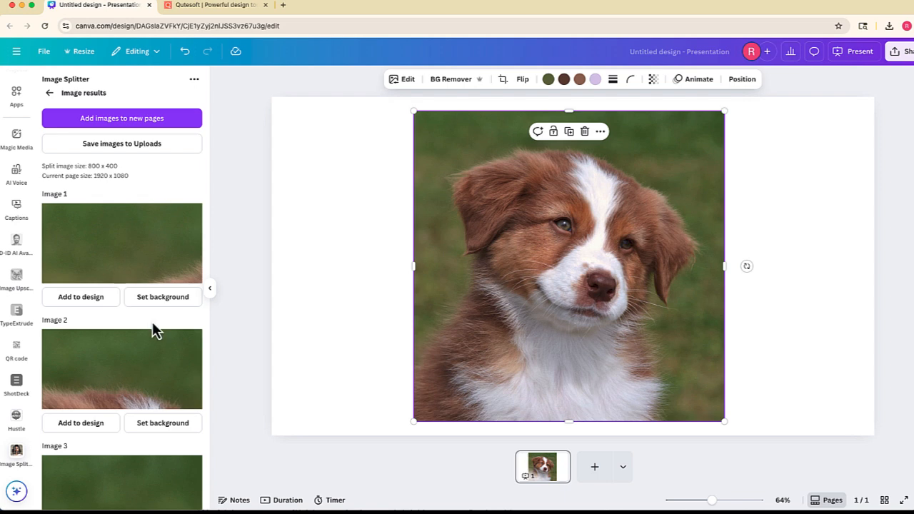
mouse_move(156, 199)
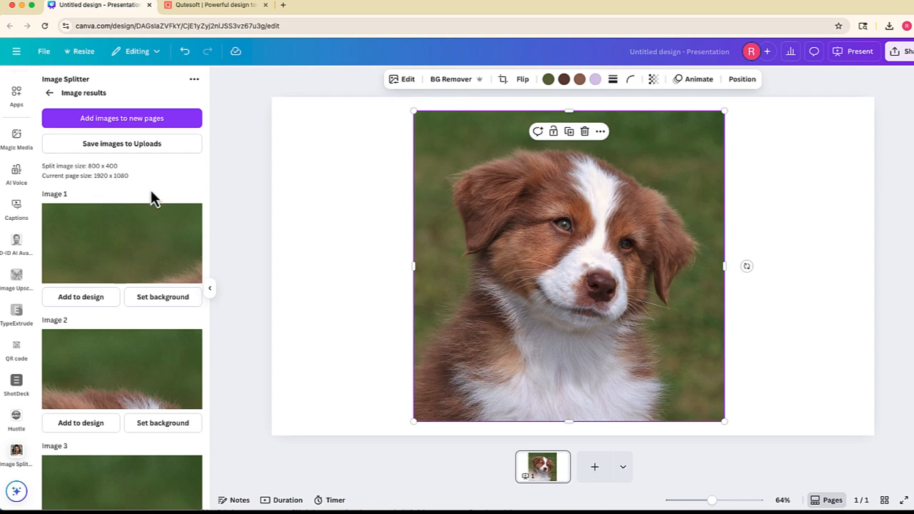
mouse_move(154, 125)
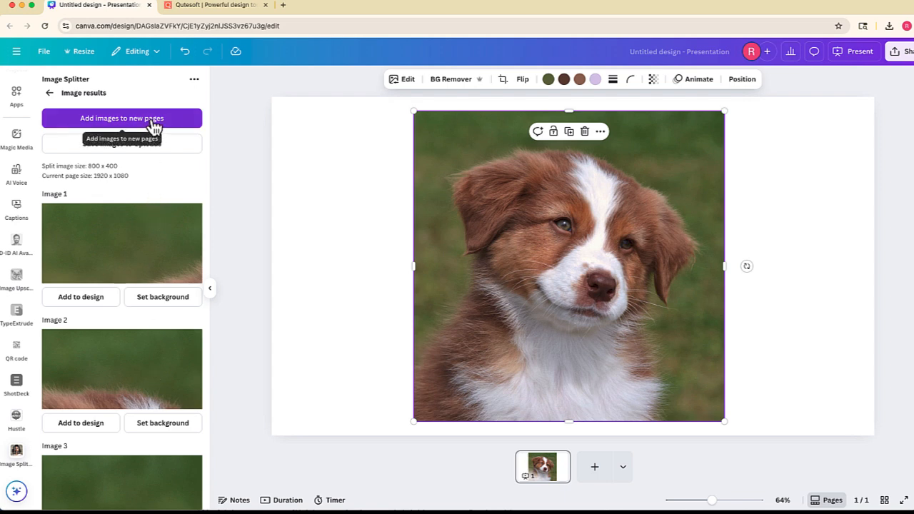
Add all 18 puppy tiles to the presentation as new pages
click(121, 118)
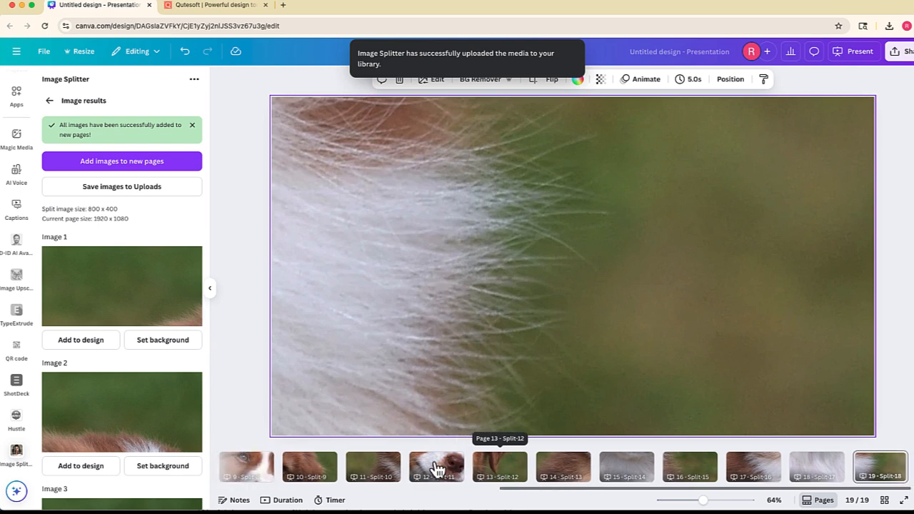
Review page 1 and tiles on pages 5, 8, 10–12, then open Share options
scroll(left, 3)
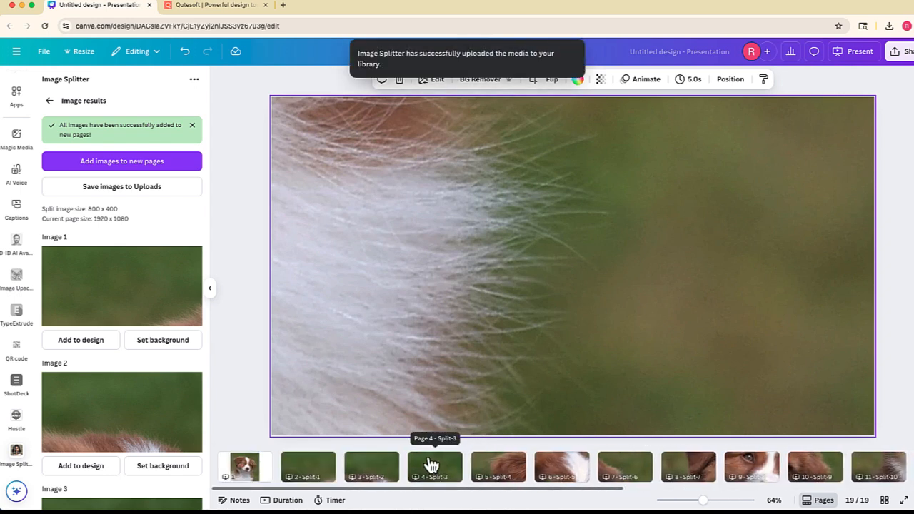
click(245, 467)
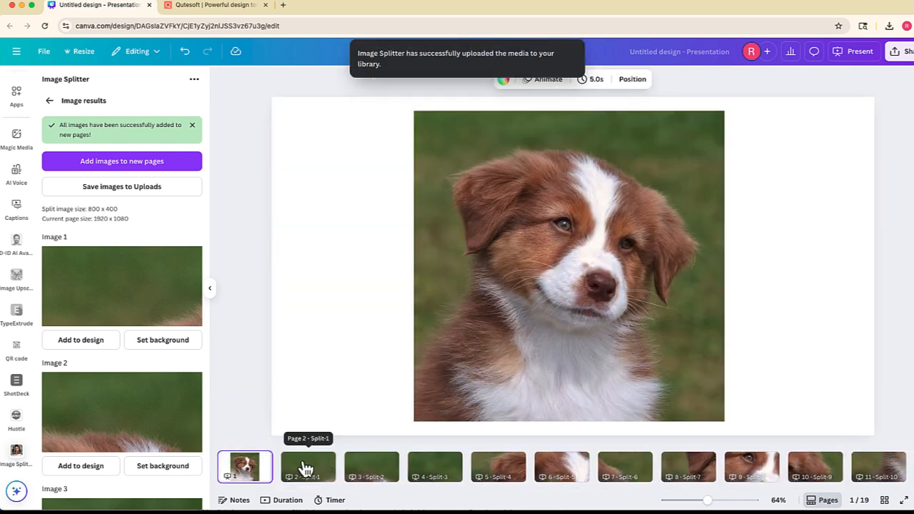
click(498, 466)
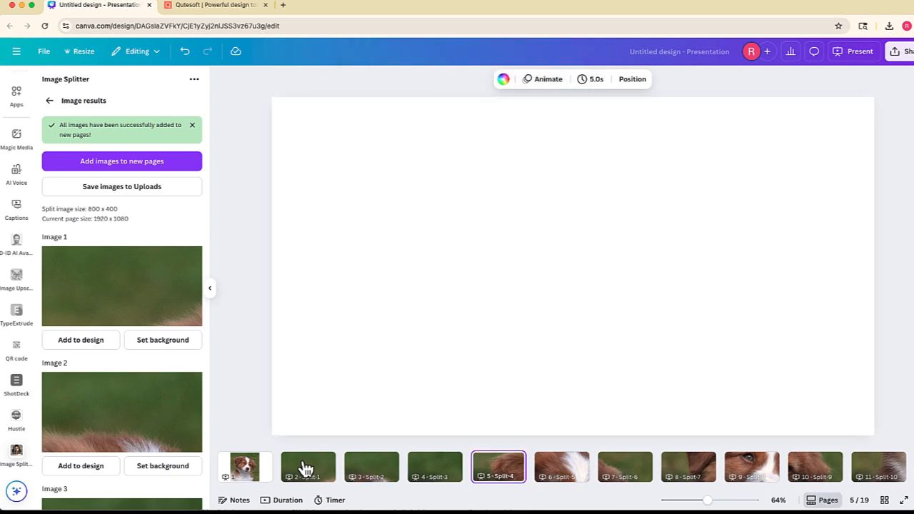
click(688, 467)
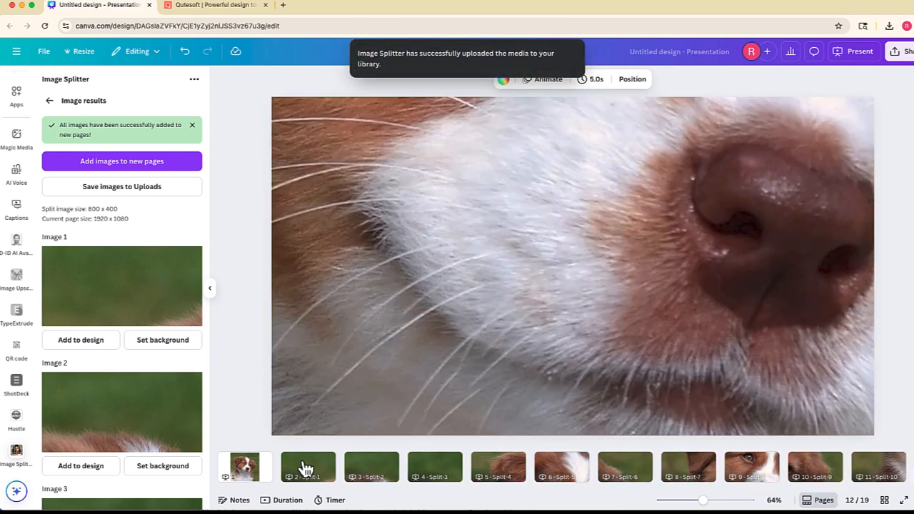
click(880, 467)
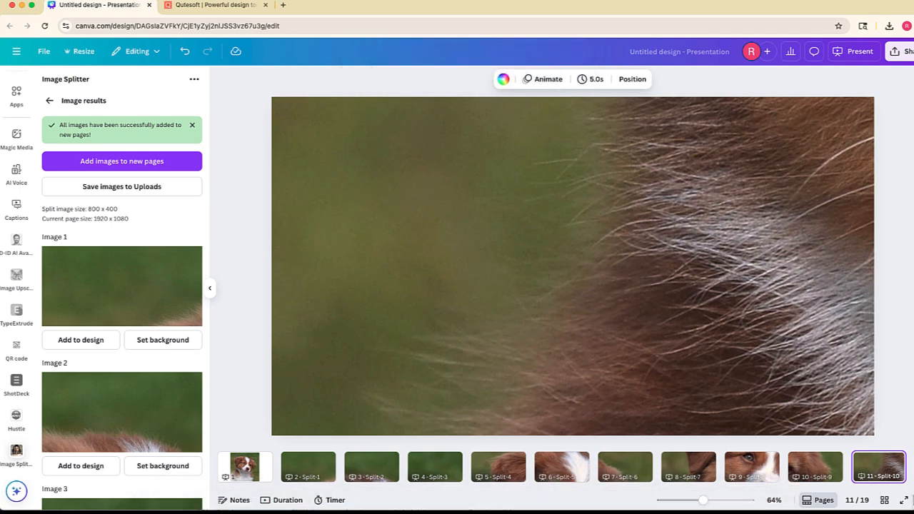
click(816, 468)
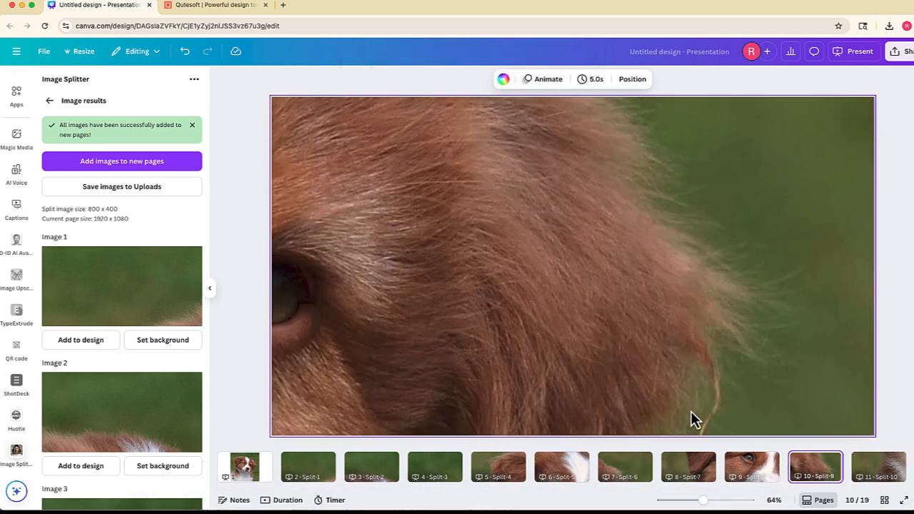
click(878, 467)
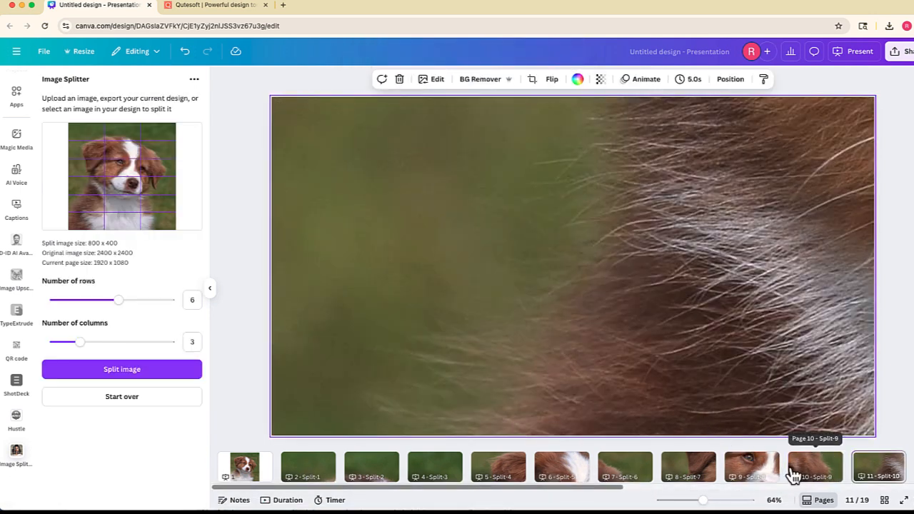
click(688, 467)
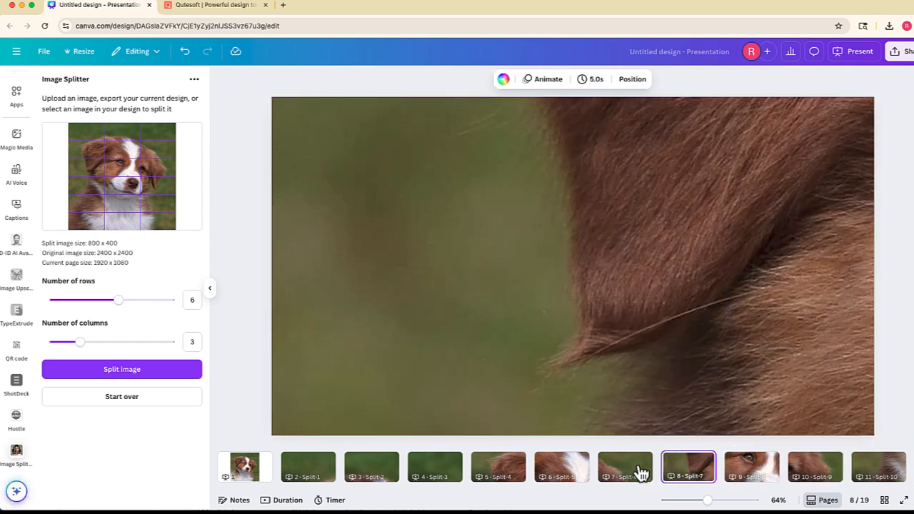
click(498, 467)
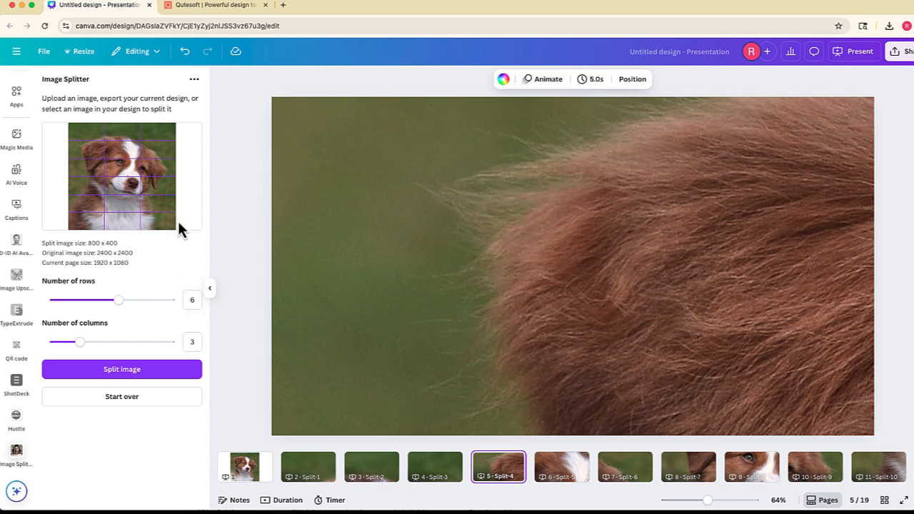
mouse_move(81, 139)
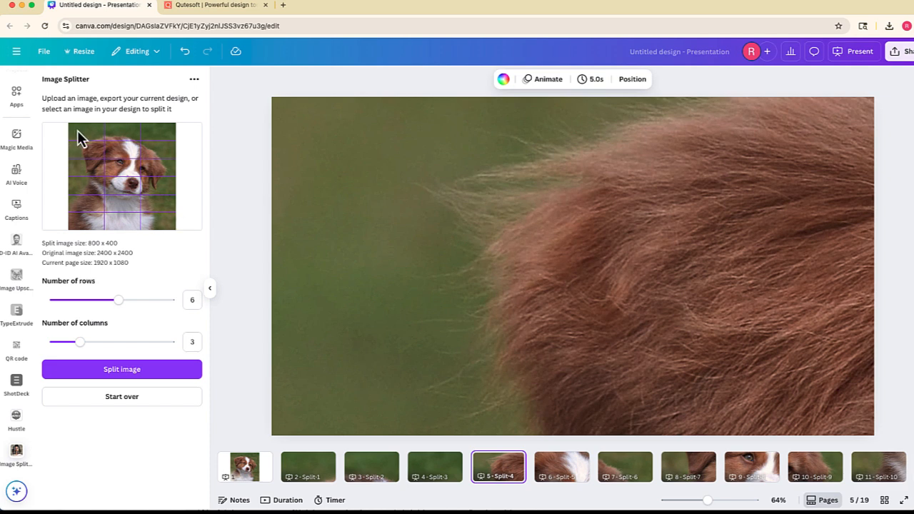
mouse_move(136, 179)
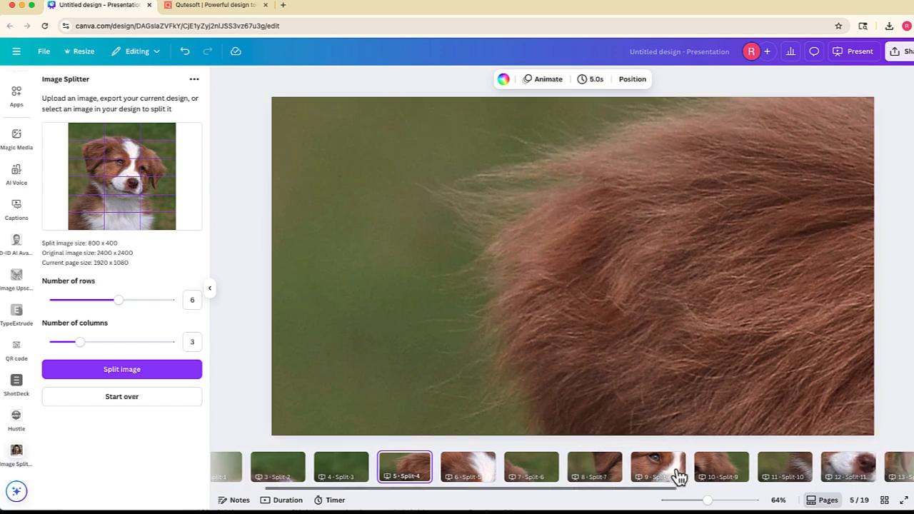
scroll(right, 3)
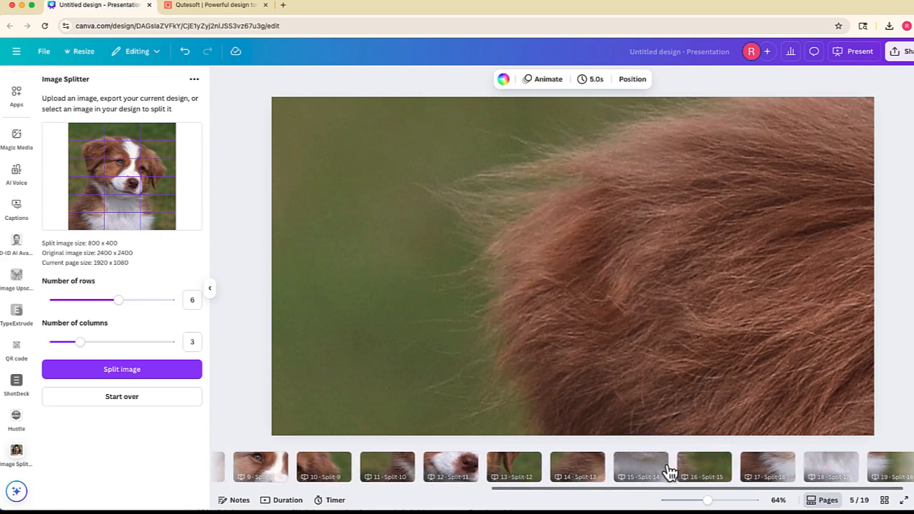
click(903, 52)
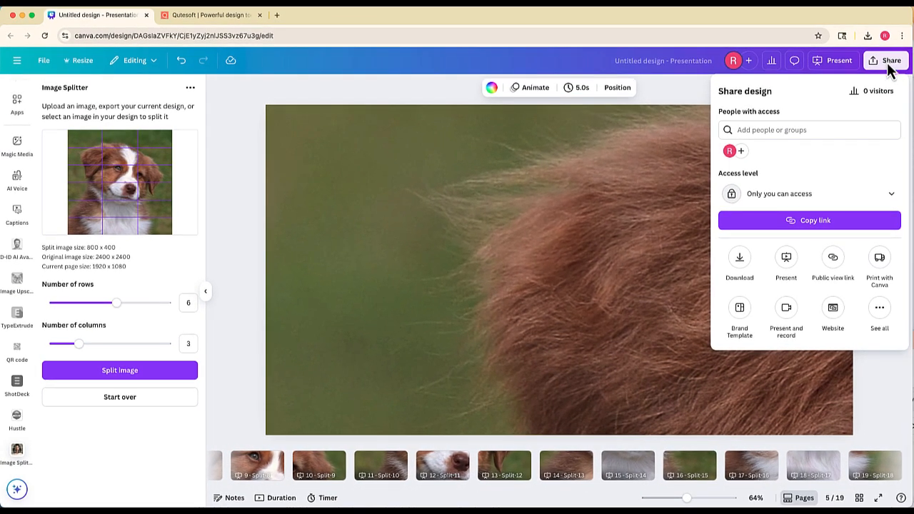
Open Download settings and set the file type to PDF Print
click(739, 262)
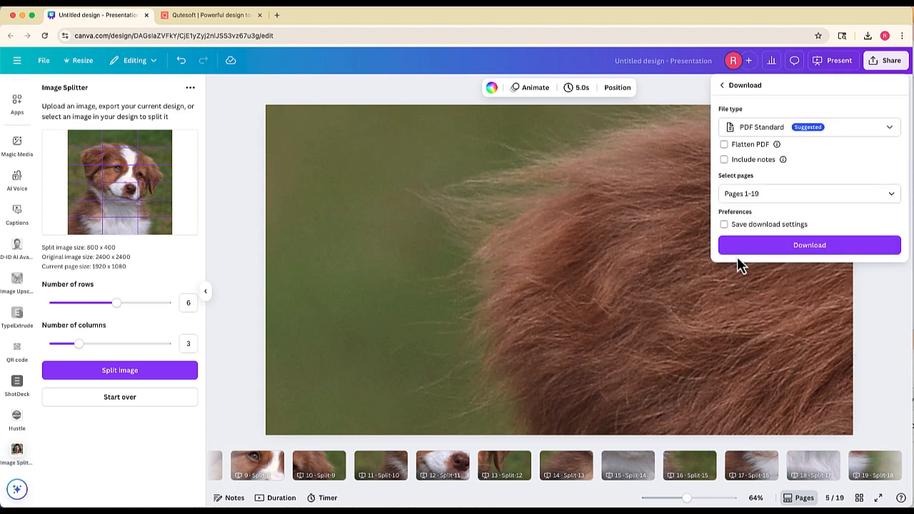
click(809, 127)
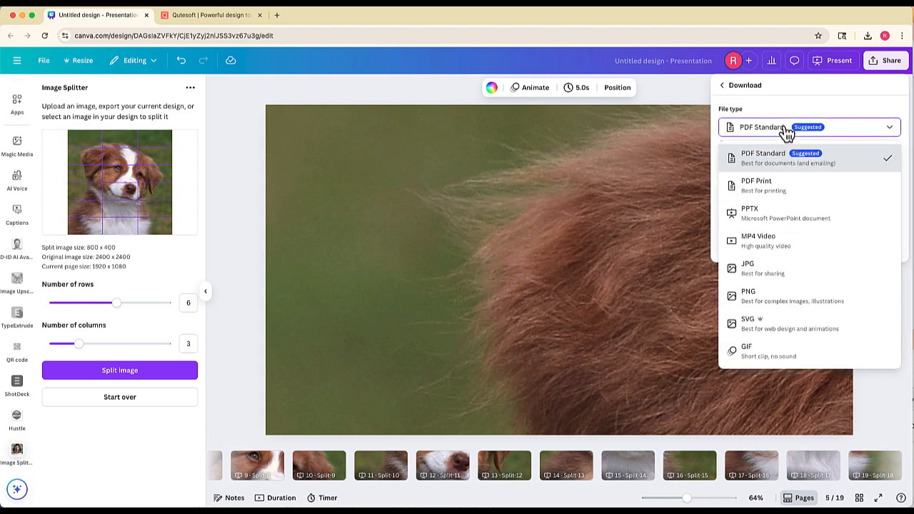
click(756, 185)
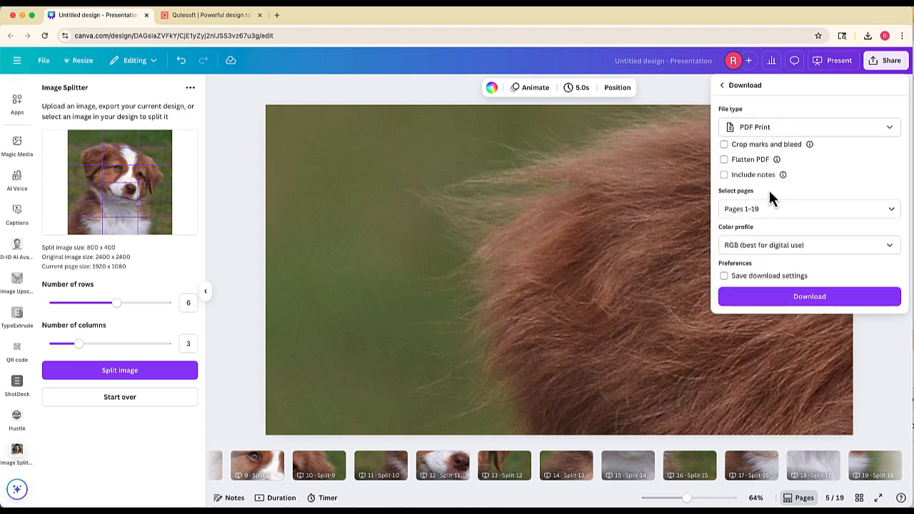